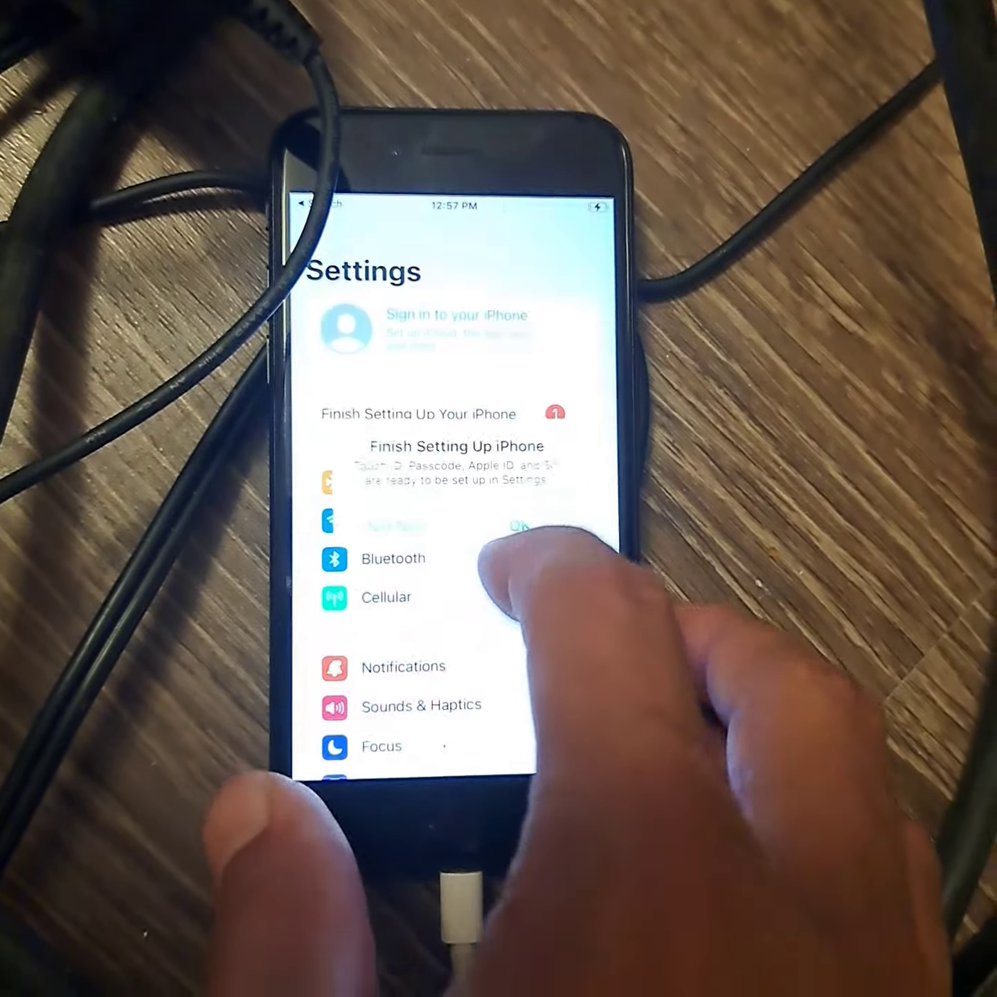
# - Scroll down the main Settings page after dismissing the setup prompt
pyautogui.scroll(-3)
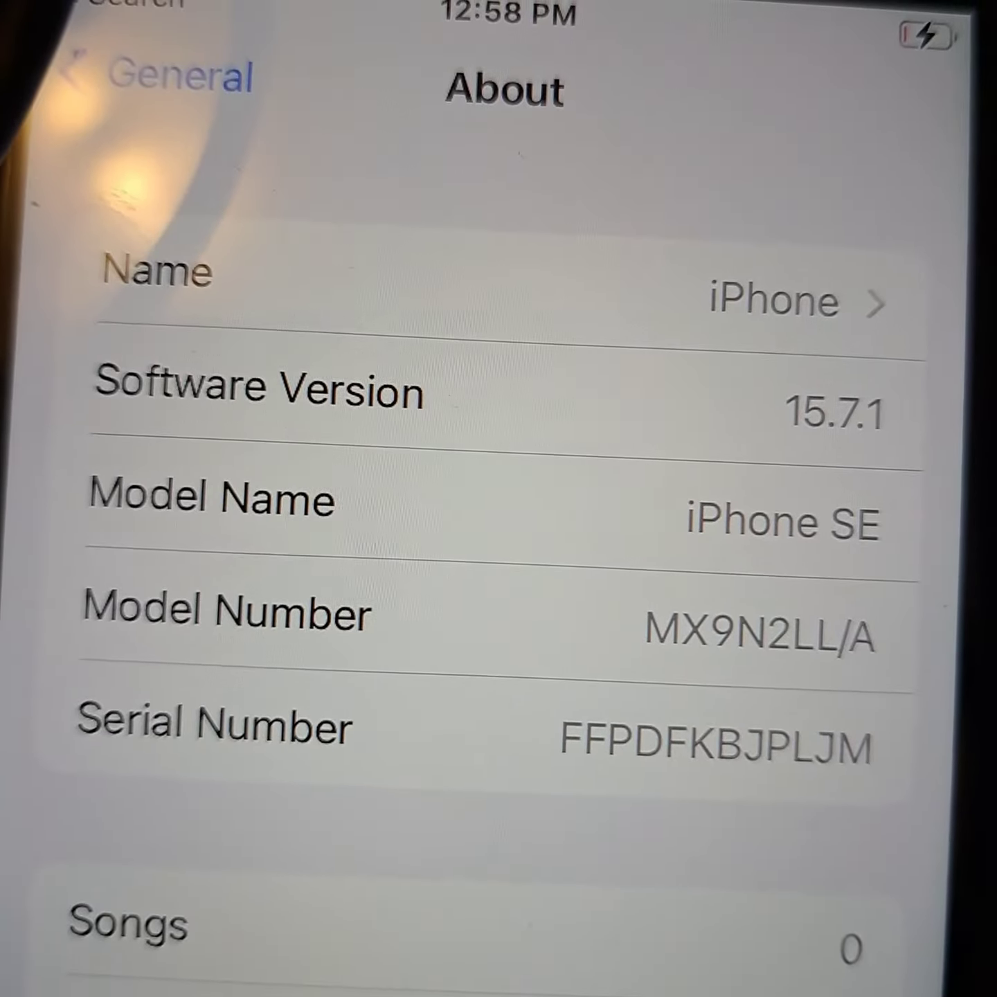
# - Scroll the About page down to the SIM section with carrier, IMEI, ICCID and MEID
pyautogui.scroll(-3)
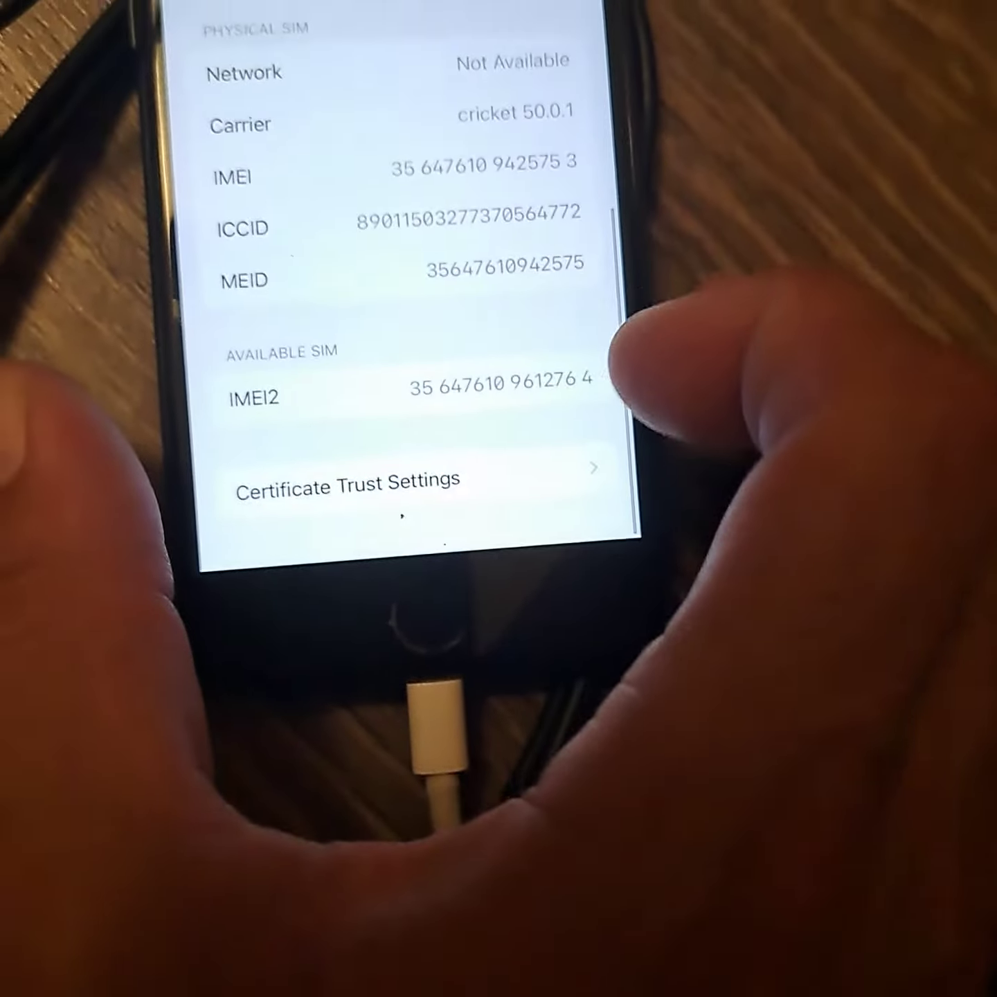
pyautogui.scroll(3)
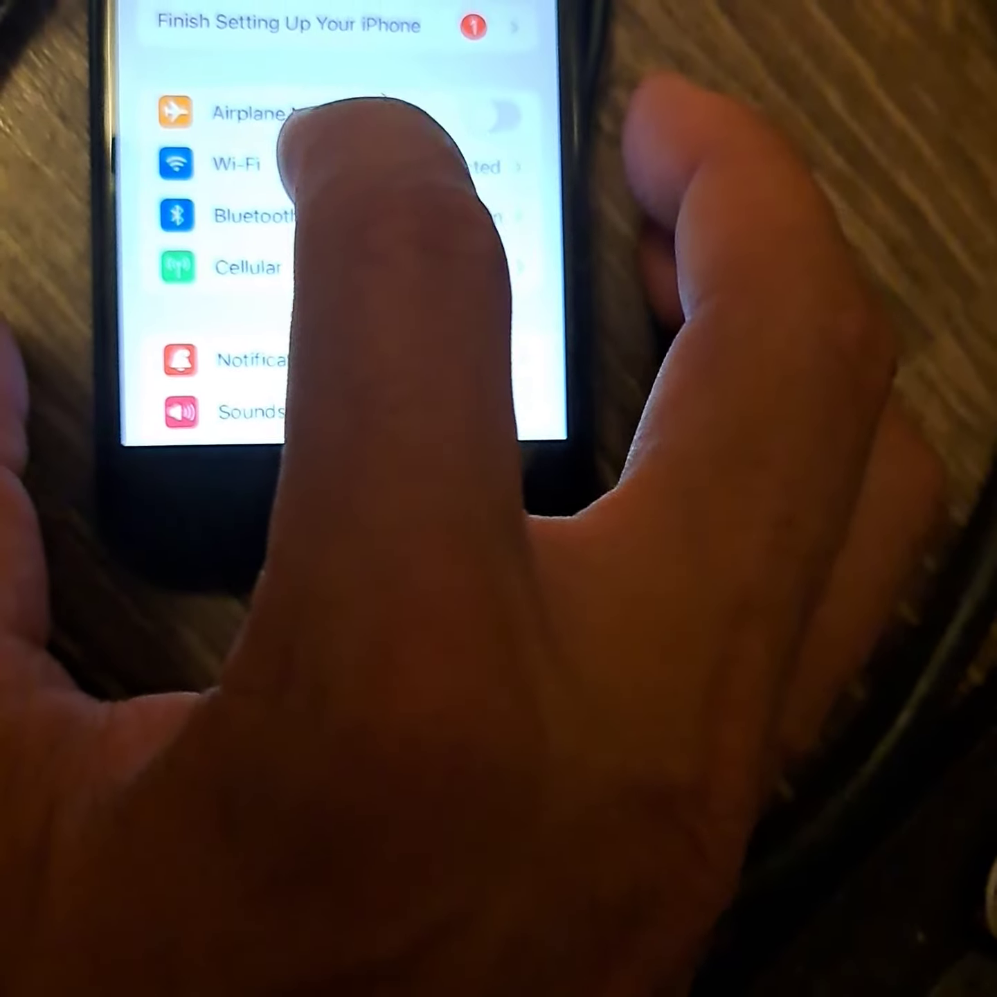
# - Show the Wi-Fi networks list with the Ask to Join Networks option
pyautogui.click(249, 167)
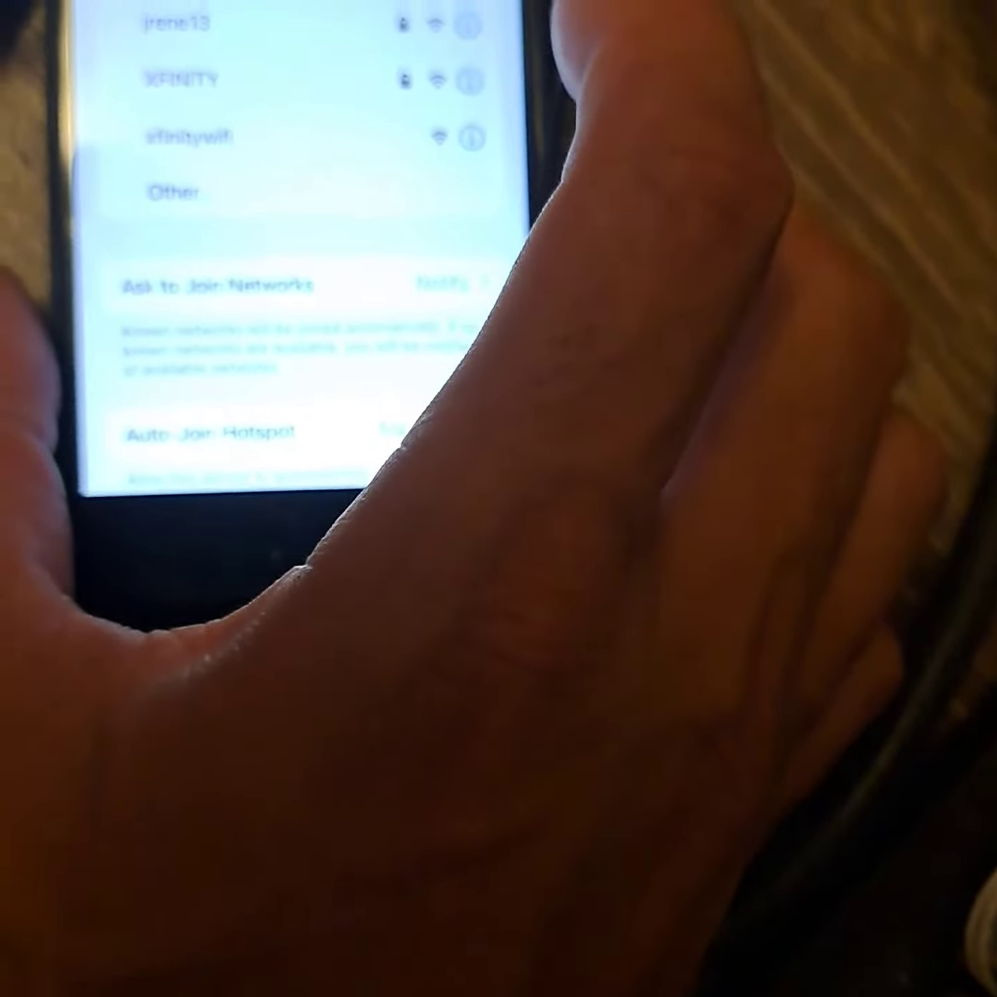